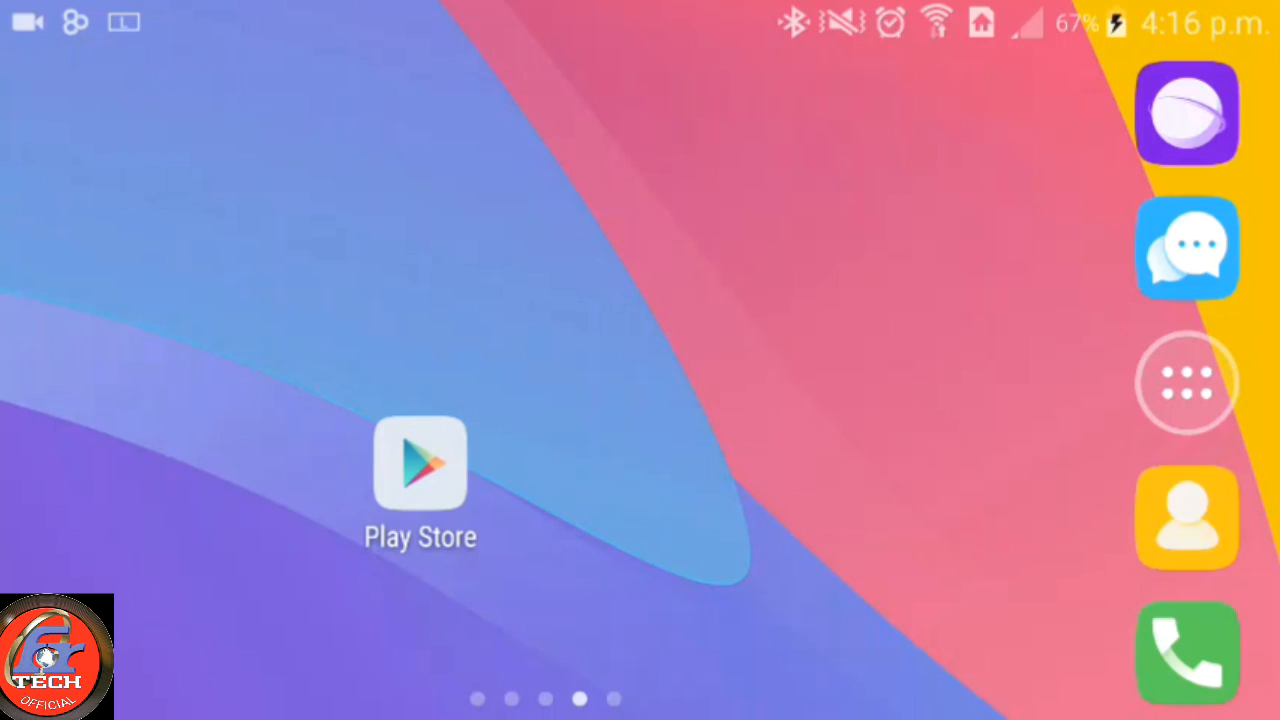
Step: Search Play Store for "dashdow whatsapp" so Dashdow shows as installed in the results
left_click(420, 462)
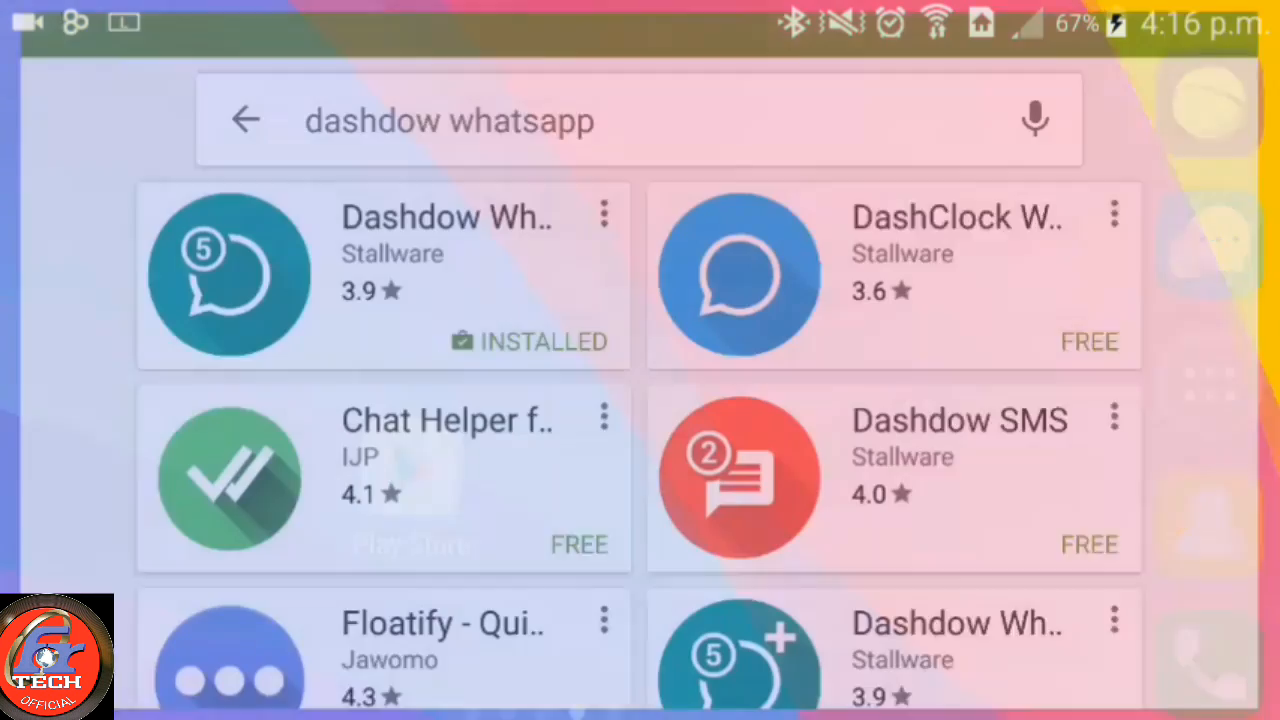
left_click(450, 120)
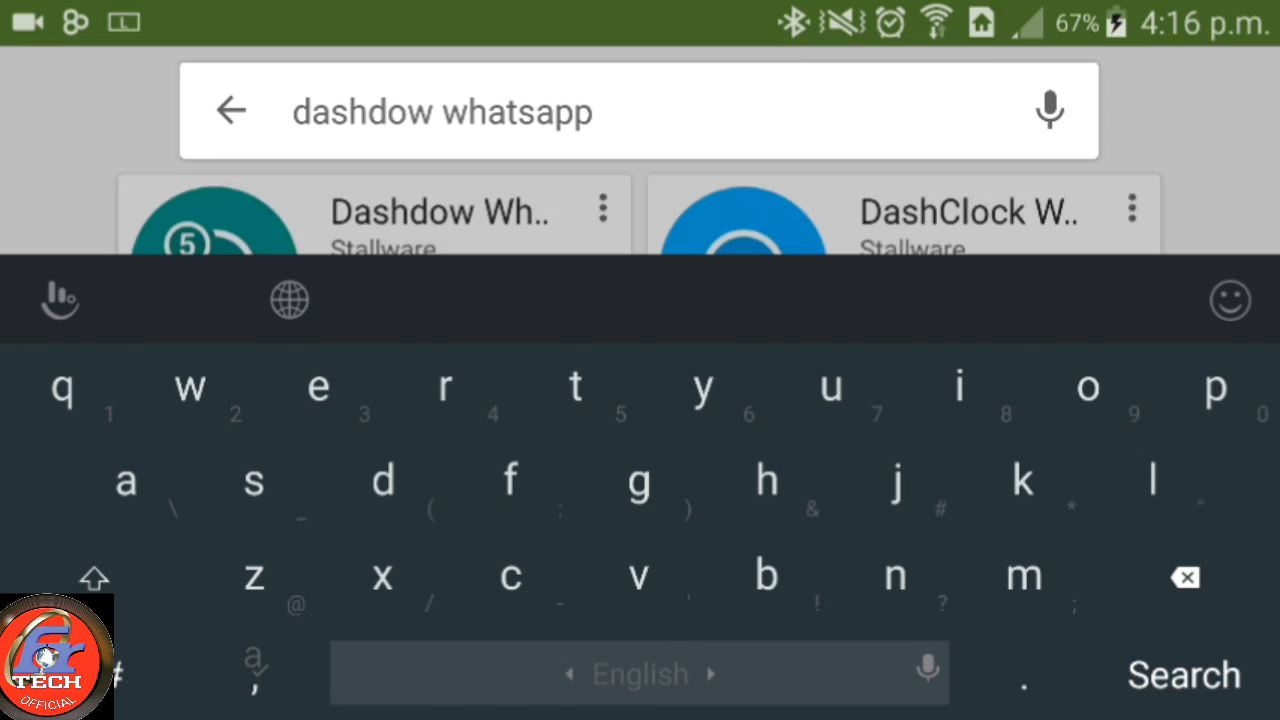
left_click(1183, 673)
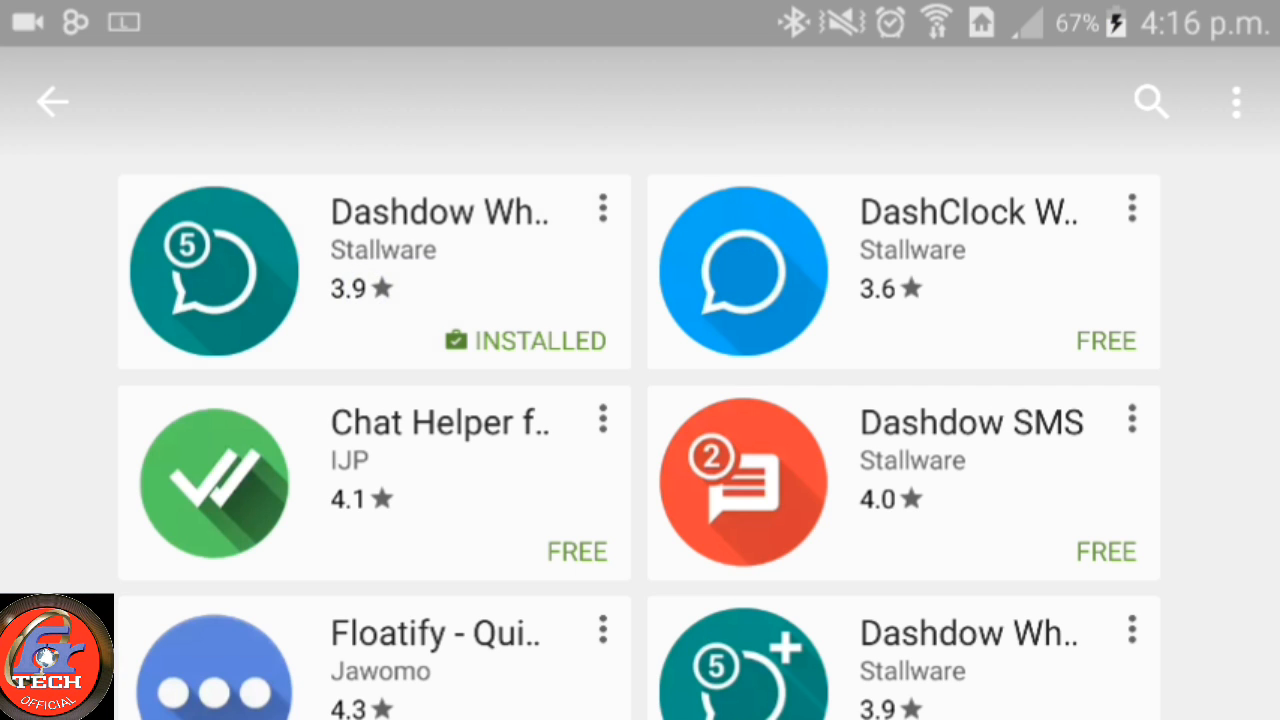
Step: View the Dashdow What App listing and reach its Notification access settings
left_click(373, 271)
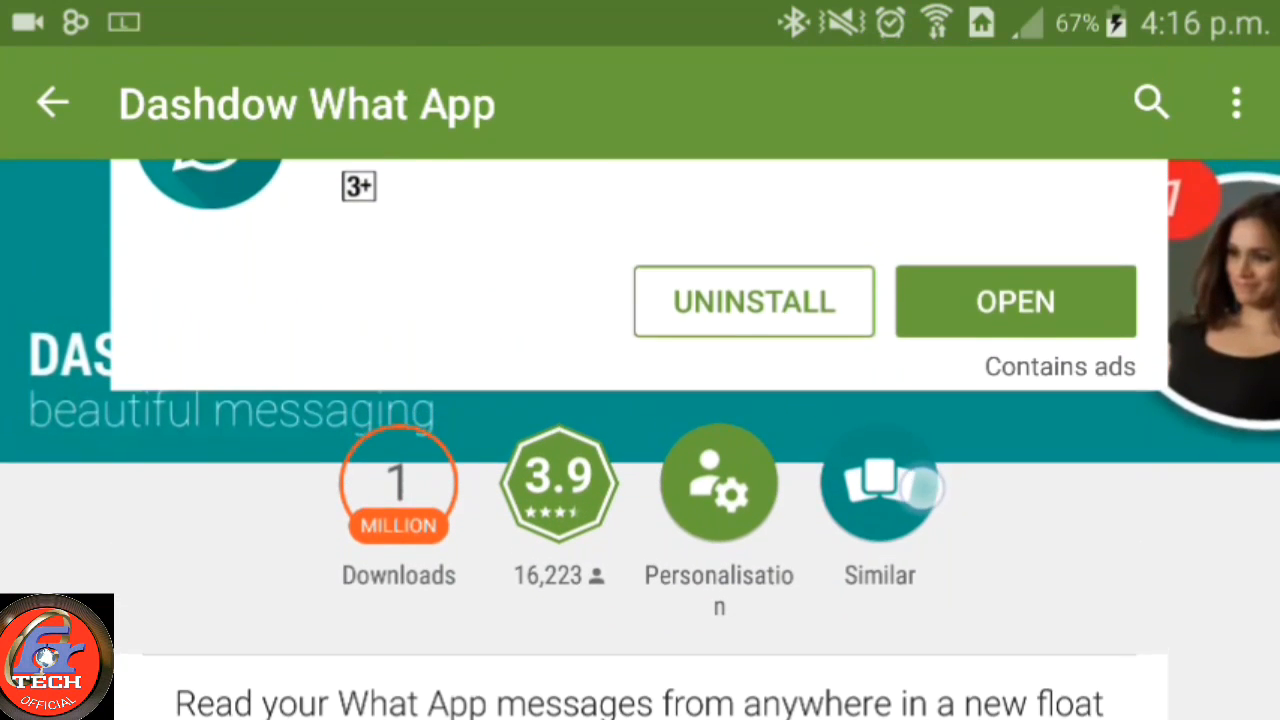
scroll("down", 3)
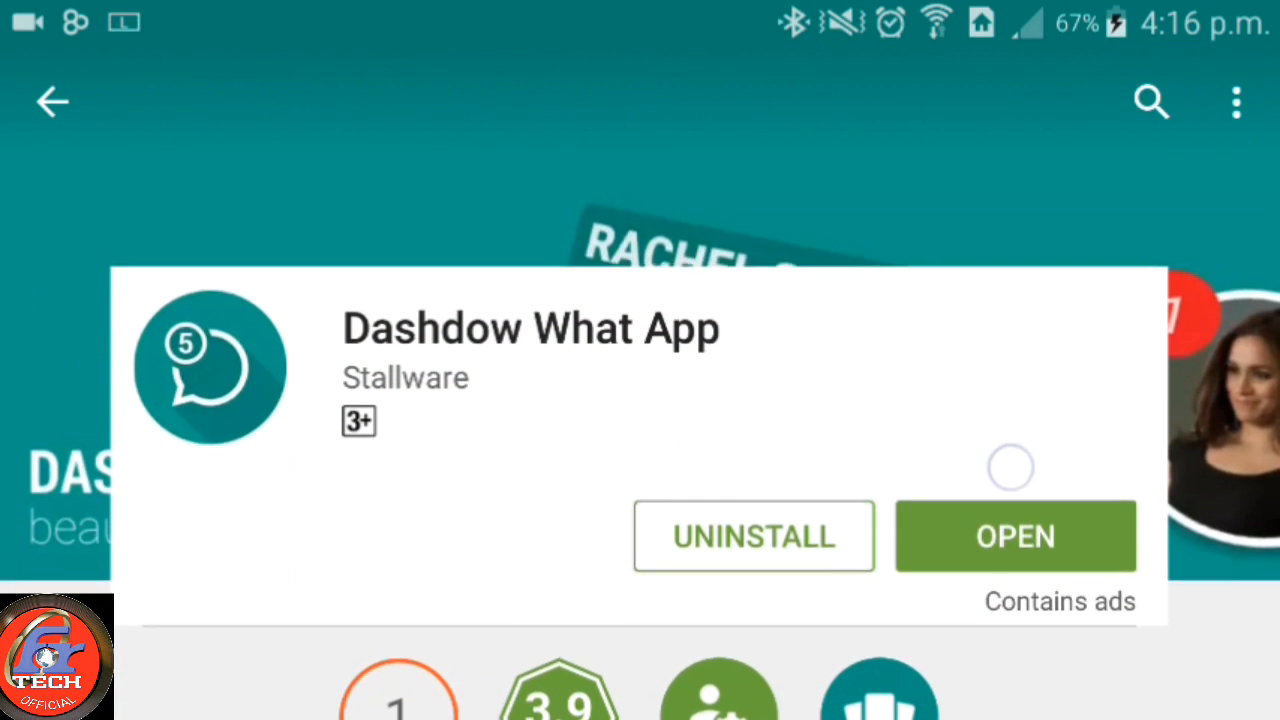
scroll("up", 3)
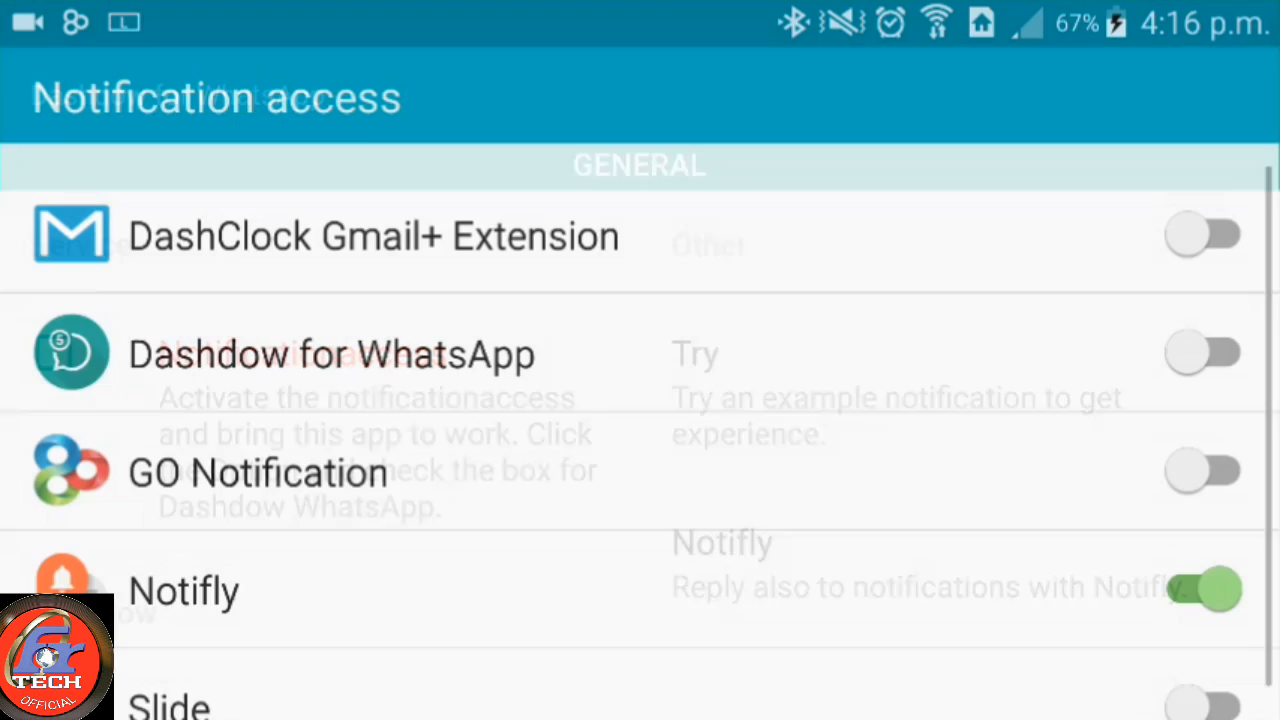
Step: Allow Dashdow for WhatsApp to read all notifications and confirm the access success message
left_click(1204, 352)
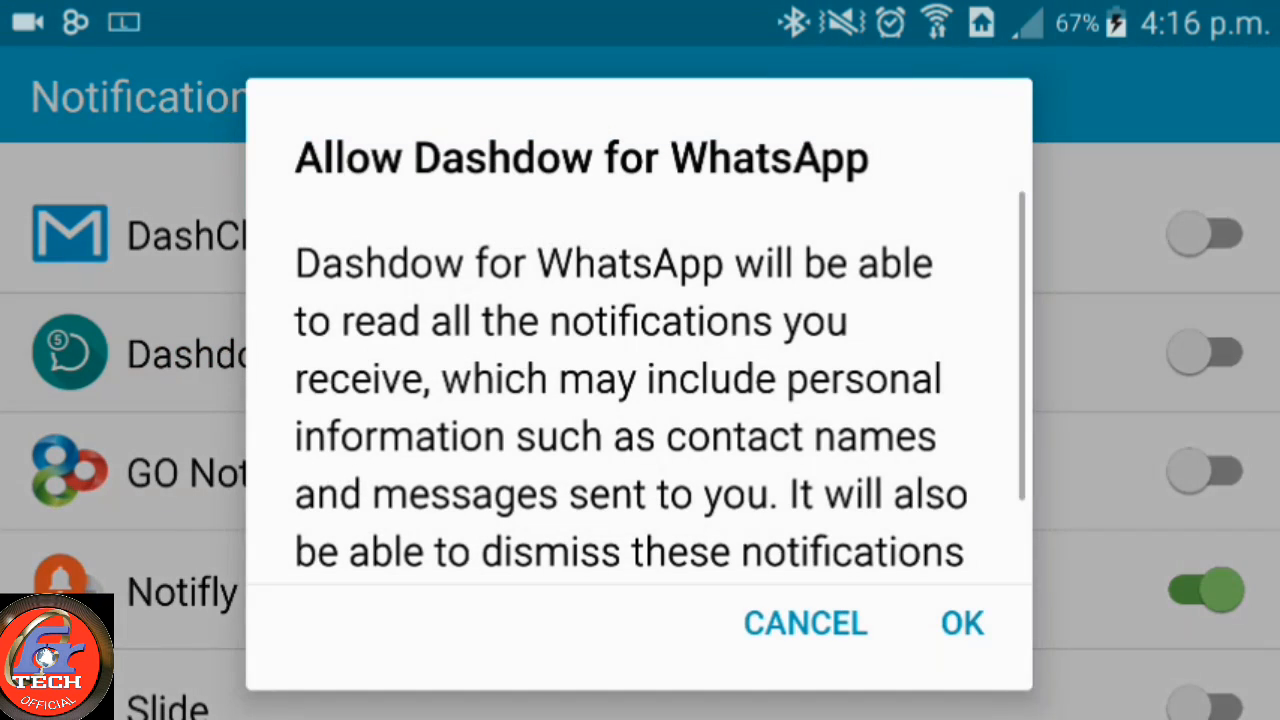
left_click(960, 622)
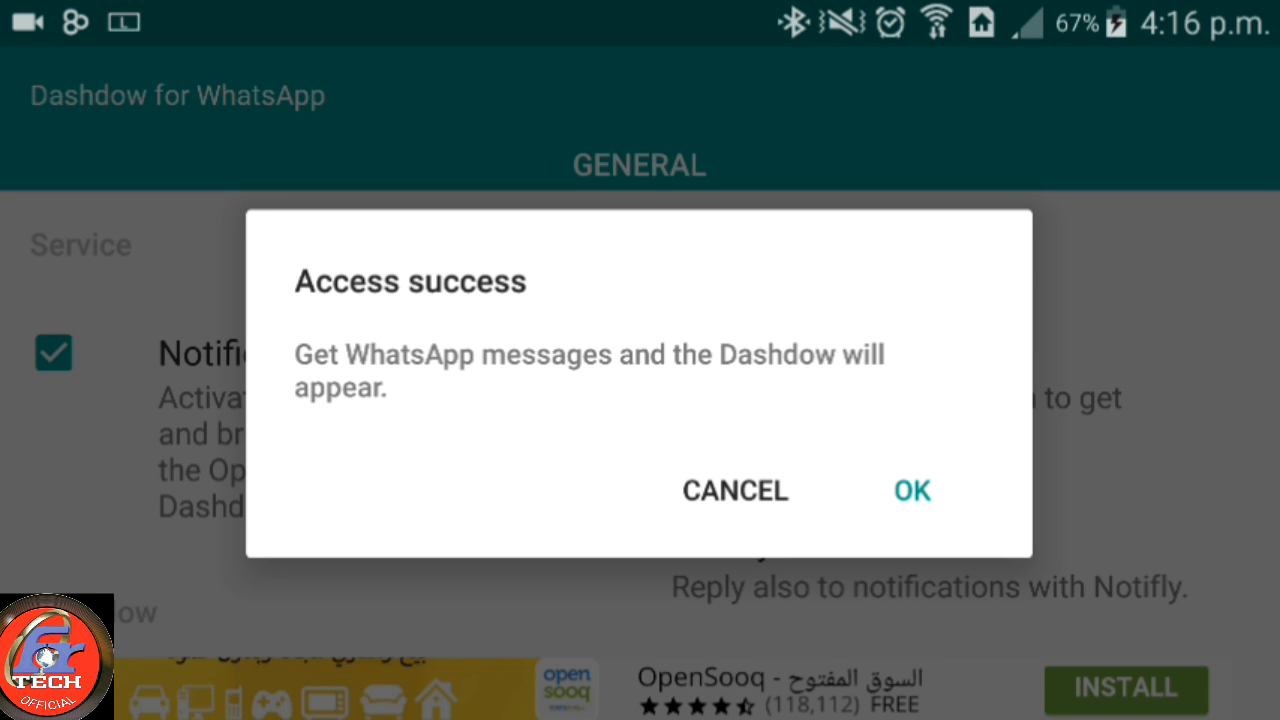
left_click(911, 490)
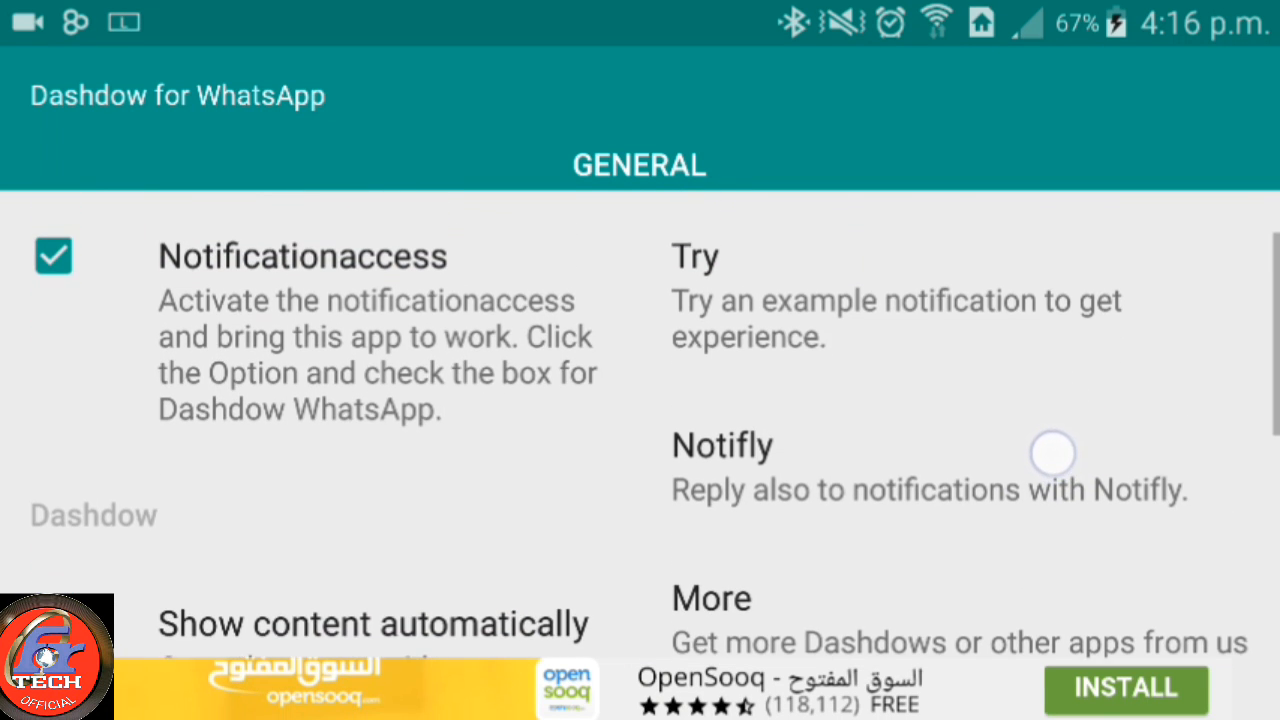
scroll("up", 3)
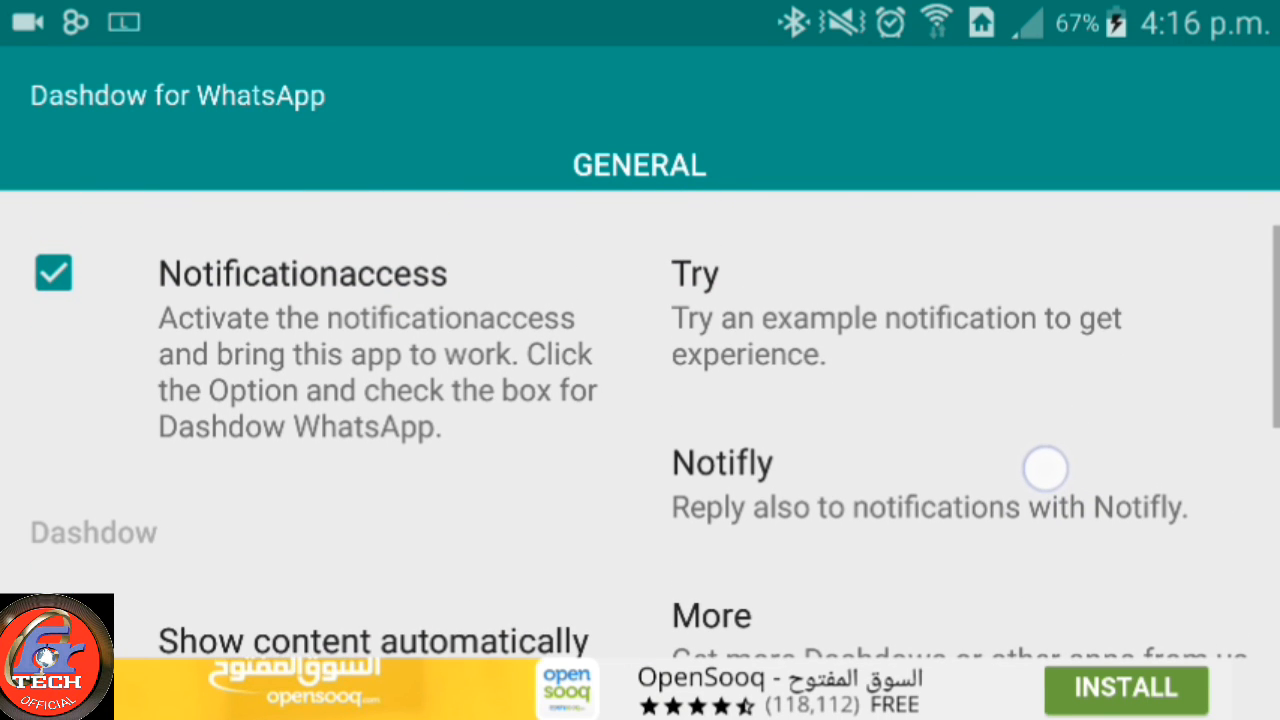
scroll("up", 3)
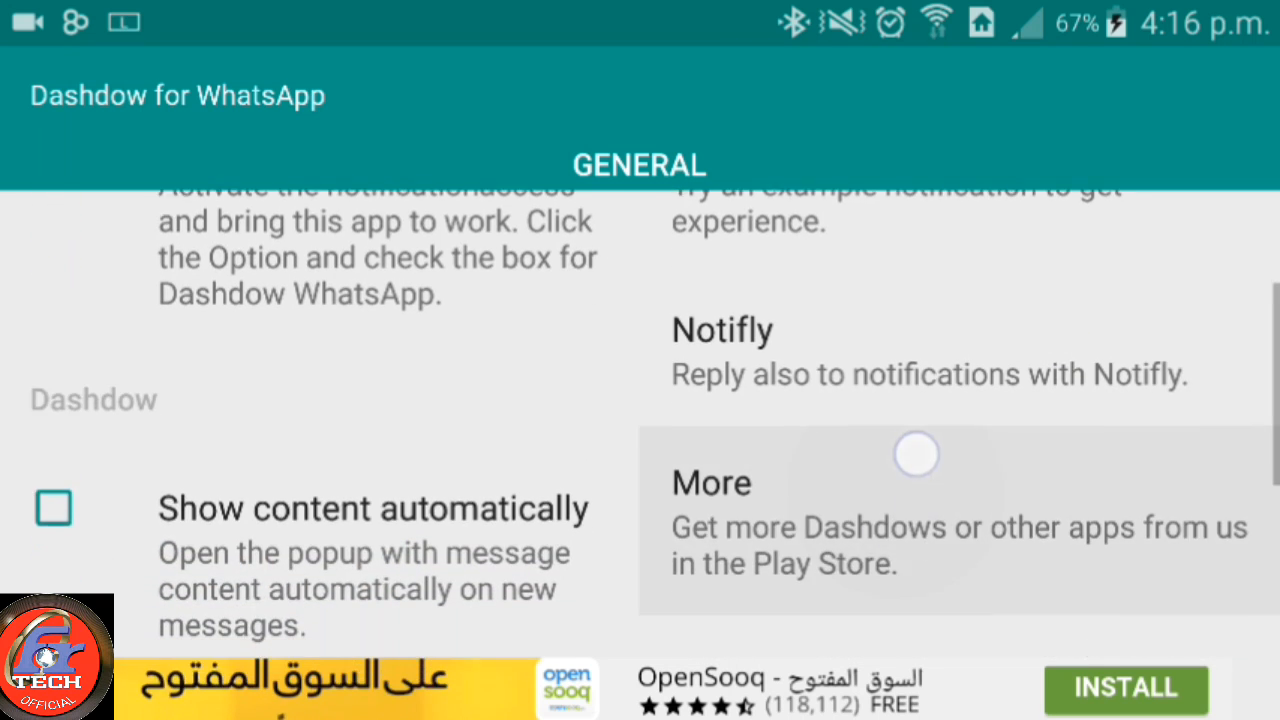
scroll("up", 3)
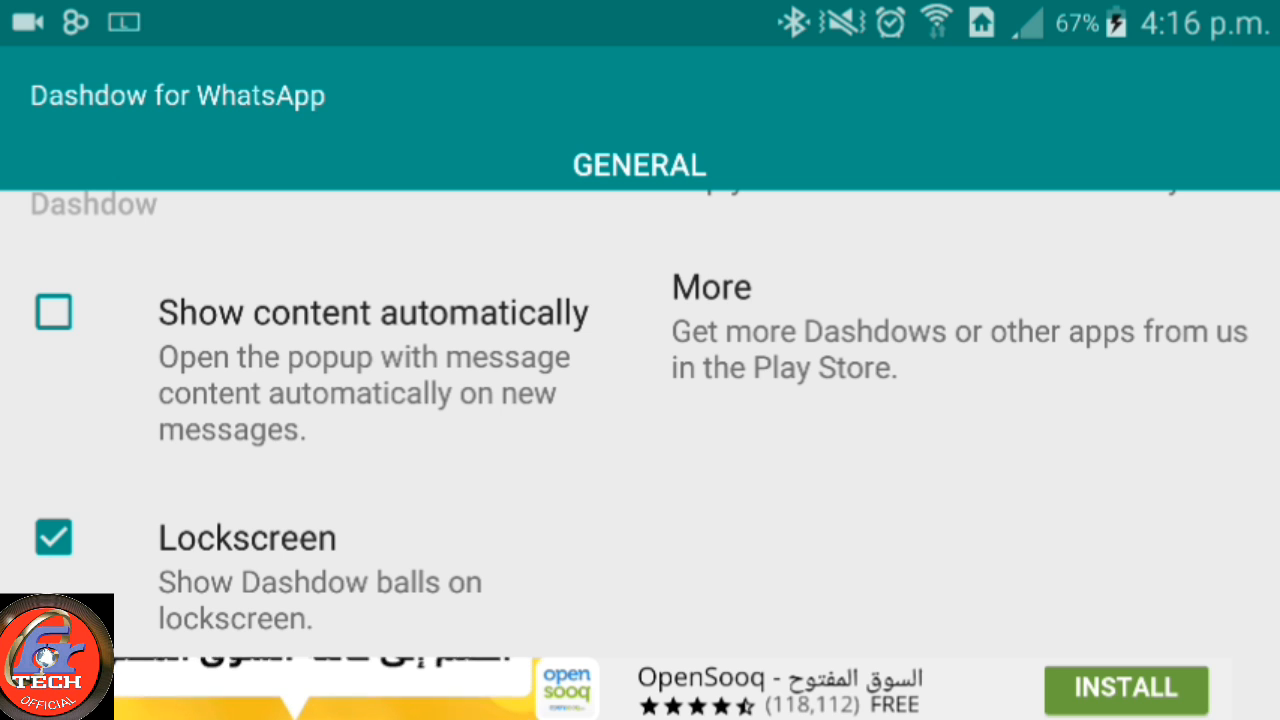
scroll("up", 3)
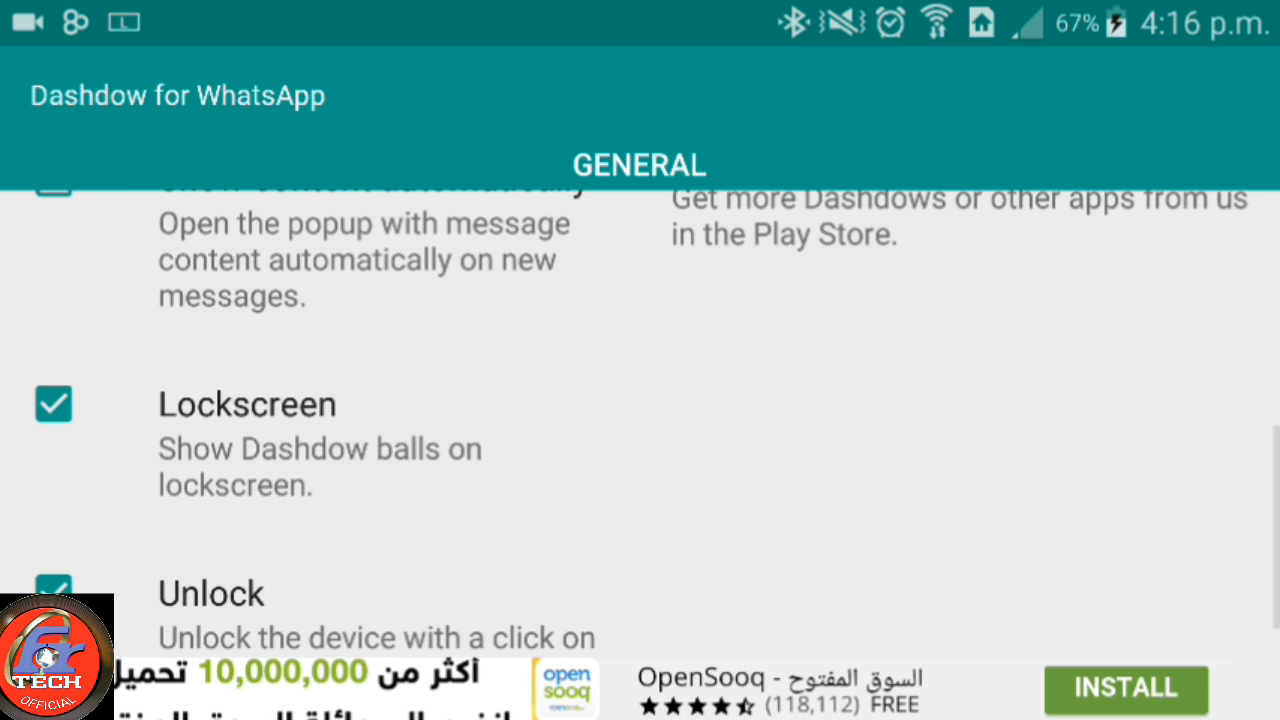